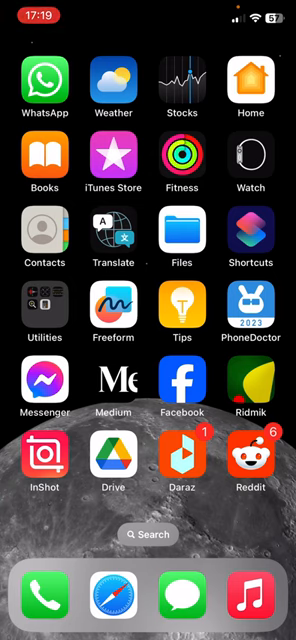
Swipe across the Home Screen pages to reach and launch Settings.
scroll("left", 3)
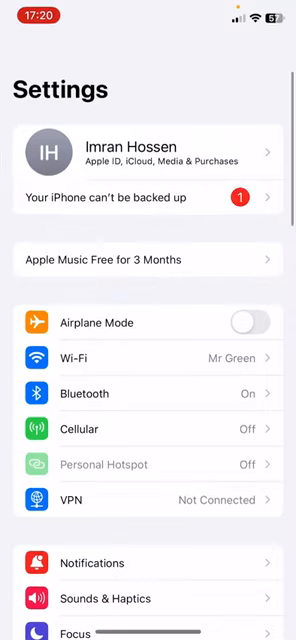
Scroll through Screen Time to Content & Privacy Restrictions and switch the toggle off.
scroll("down", 3)
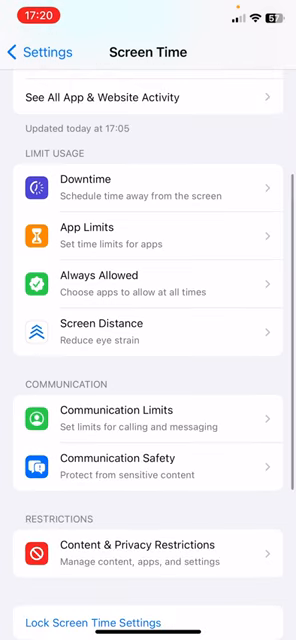
scroll("down", 3)
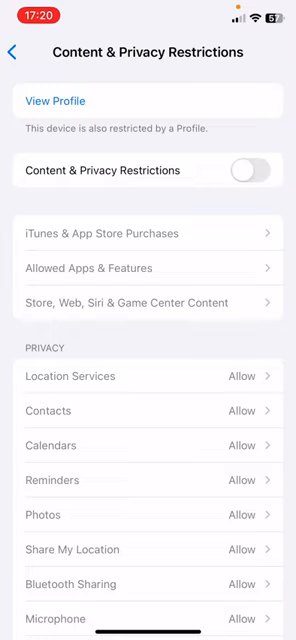
Return to the Home Screen and relaunch Settings to reach the General page.
left_click(16, 52)
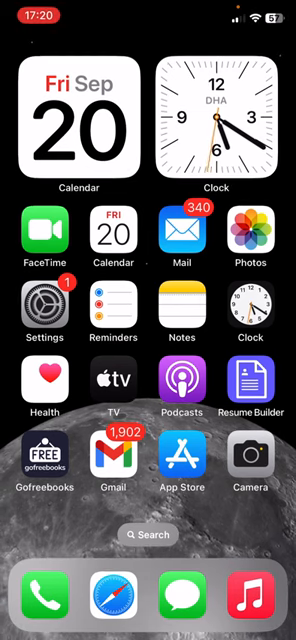
left_click(40, 308)
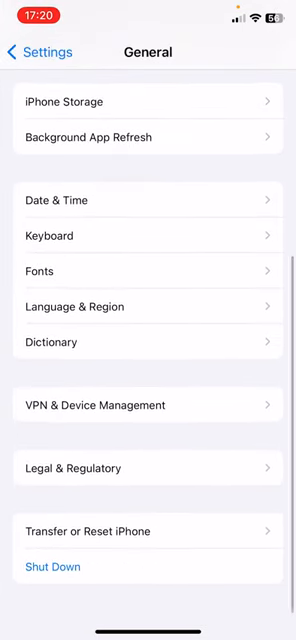
Bring up the Transfer or Reset iPhone page from General.
left_click(148, 532)
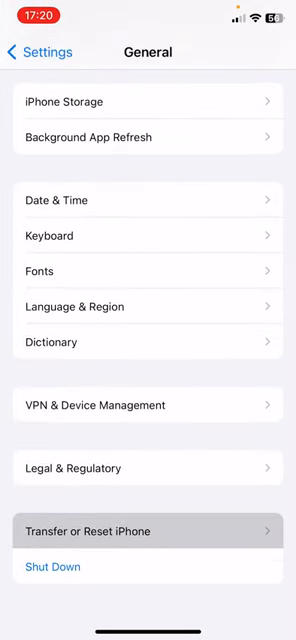
left_click(148, 532)
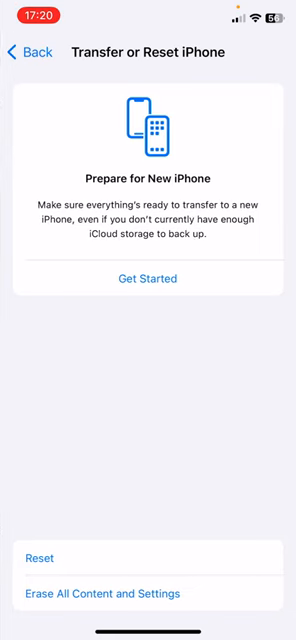
Leave Settings via the app switcher and return to the Home Screen.
left_click(40, 558)
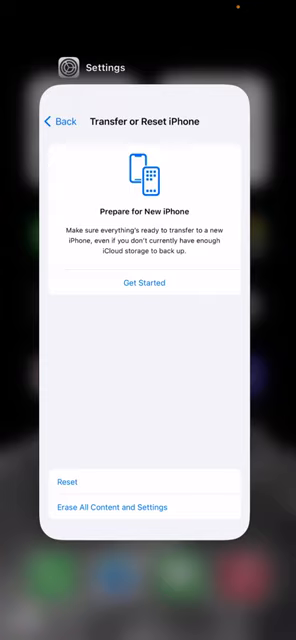
key("home")
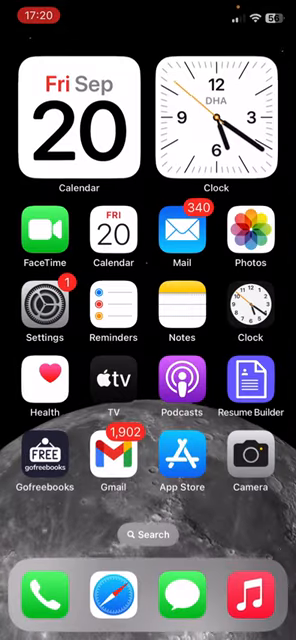